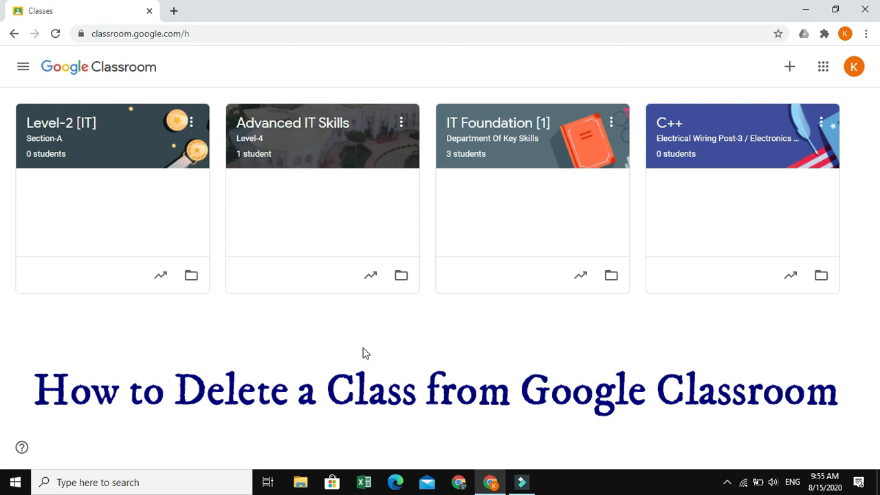
pyautogui.moveTo(496, 151)
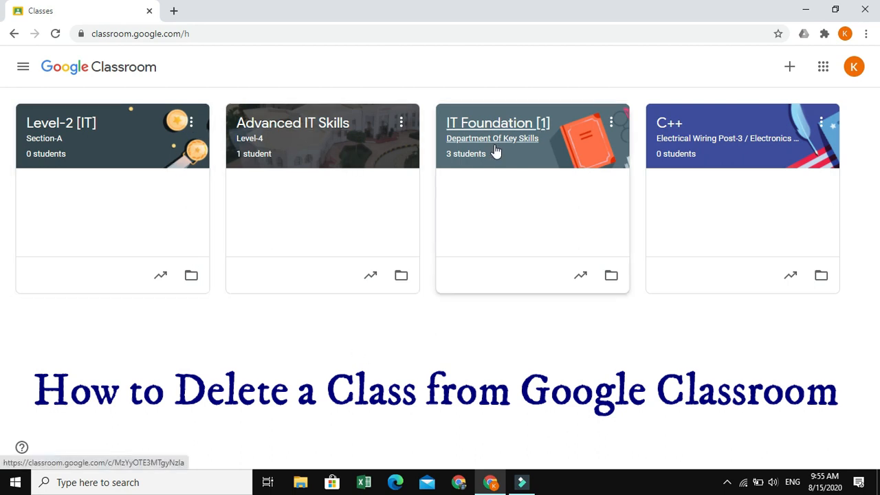
pyautogui.moveTo(380, 207)
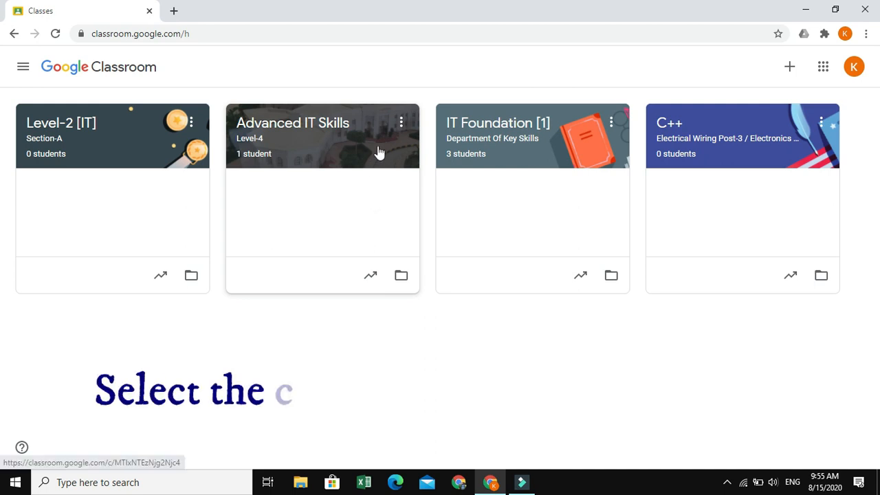
pyautogui.moveTo(728, 139)
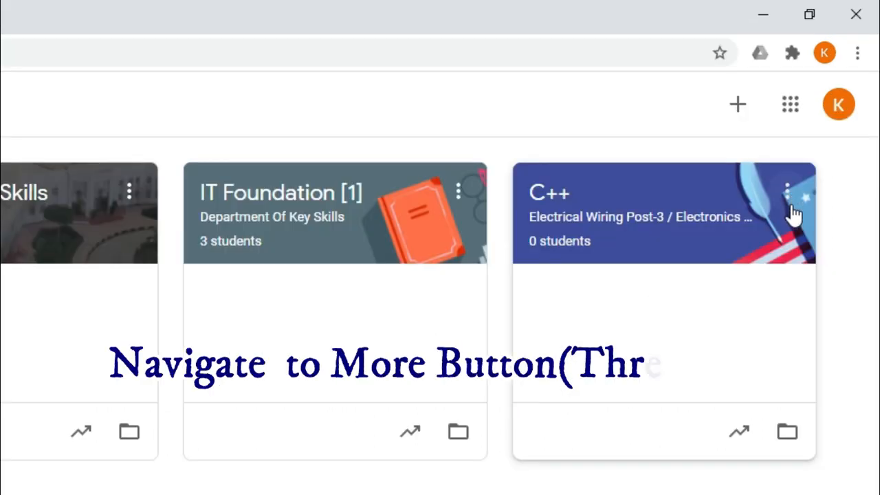
# Archive the C++ class from its card's options menu
pyautogui.click(788, 190)
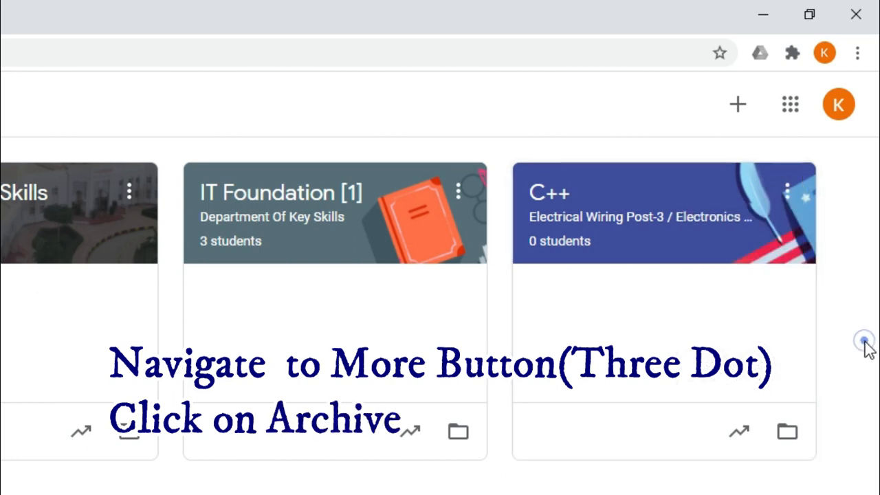
pyautogui.click(786, 191)
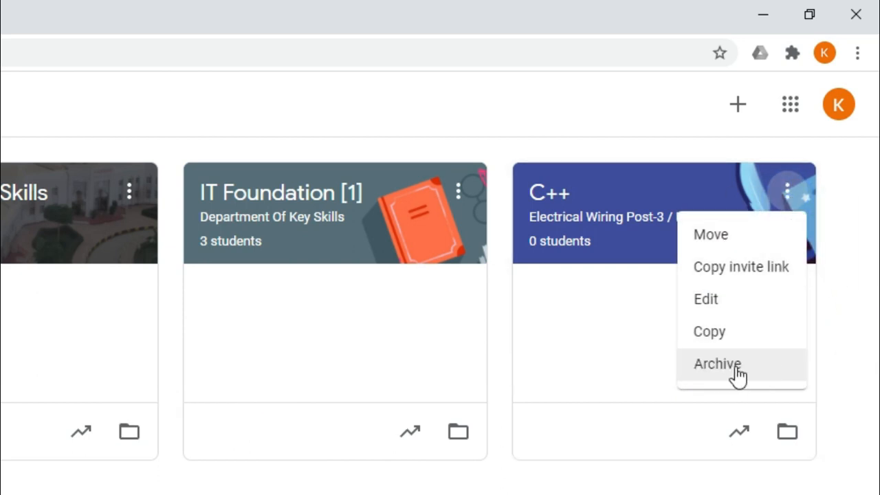
pyautogui.click(718, 364)
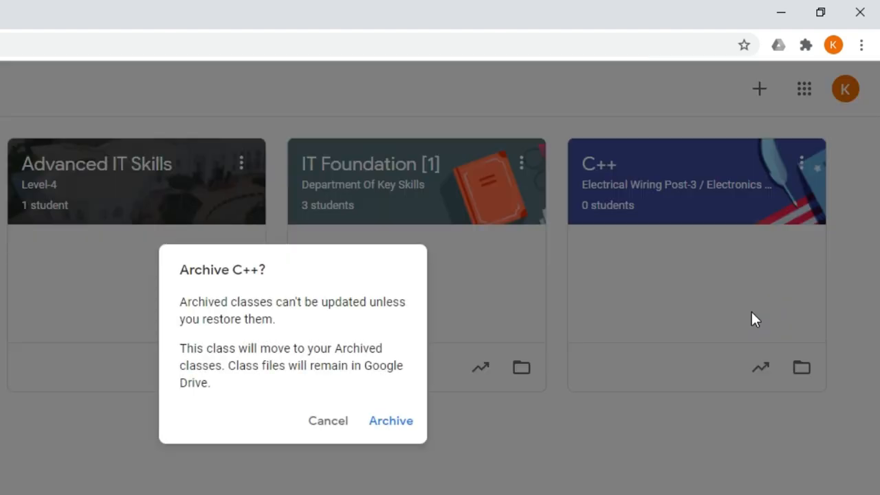
pyautogui.moveTo(330, 279)
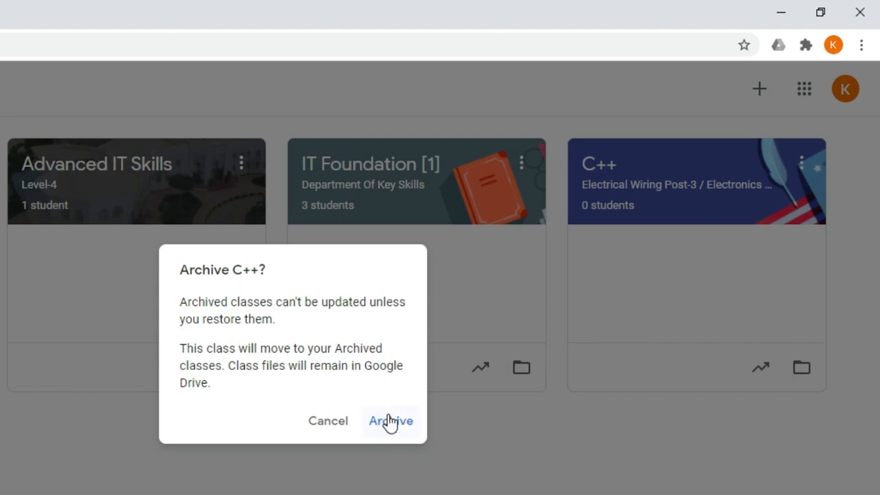
pyautogui.click(390, 421)
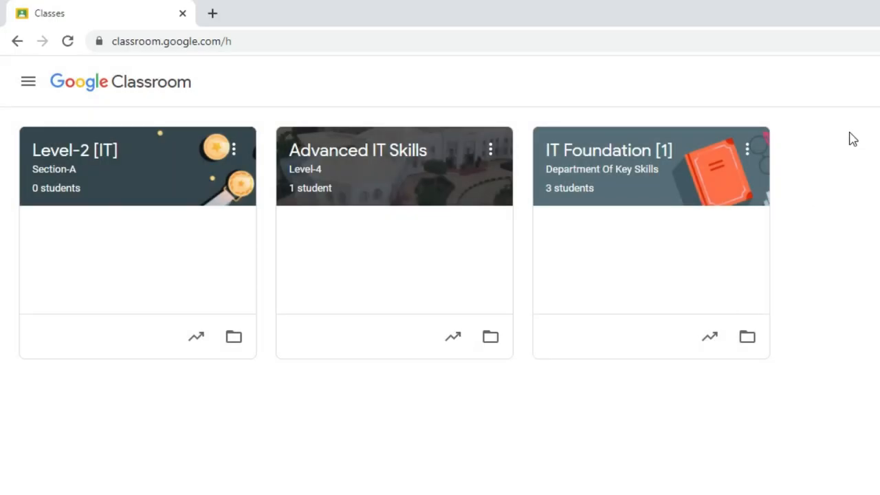
pyautogui.moveTo(878, 193)
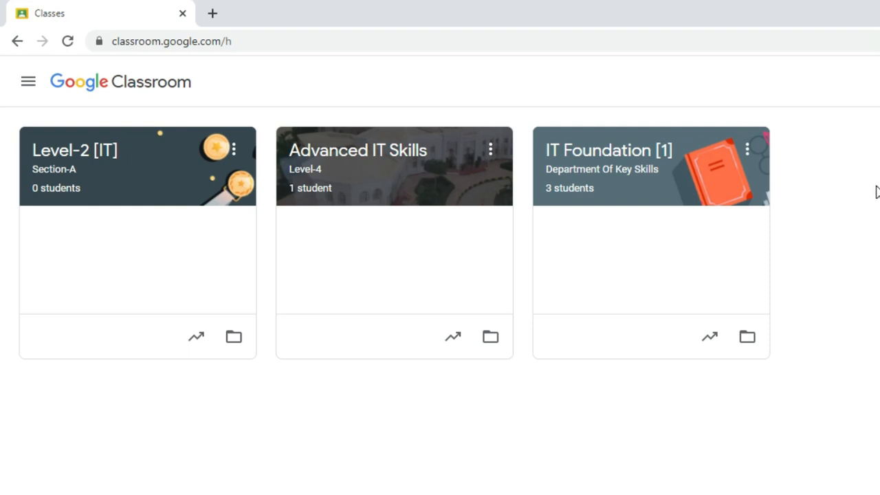
pyautogui.moveTo(28, 82)
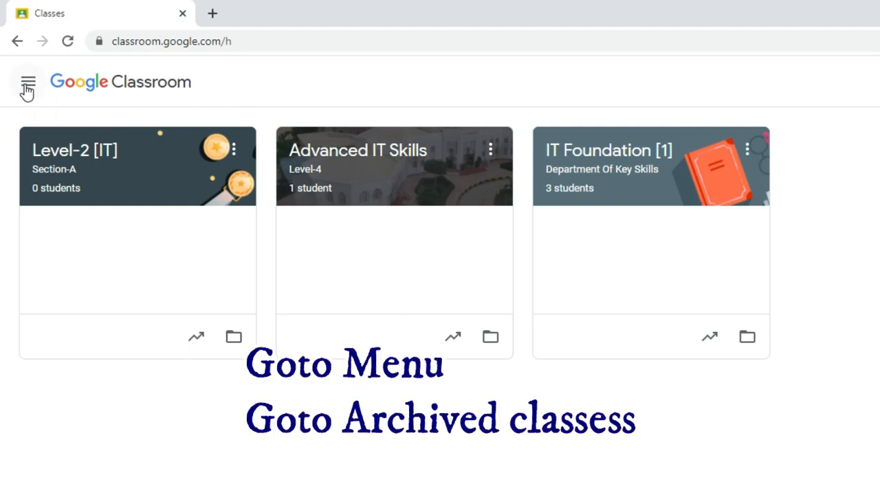
# Go to the Archived classes page via the main menu
pyautogui.click(27, 83)
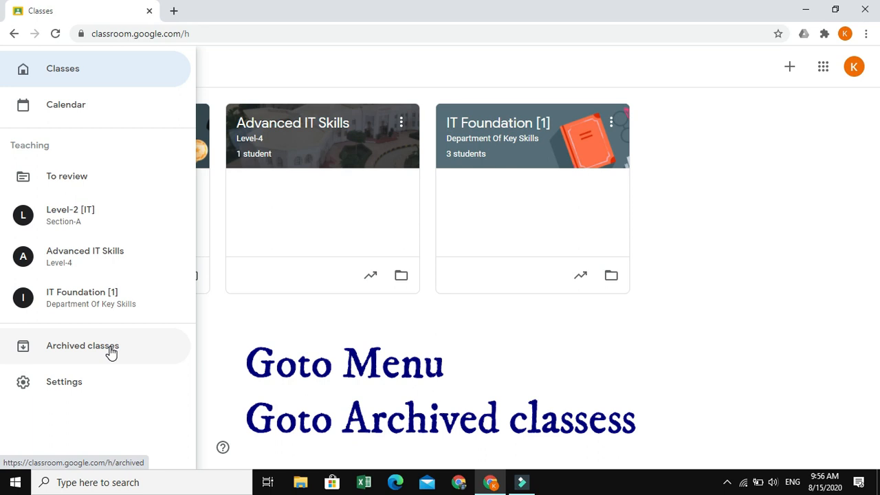
pyautogui.click(82, 345)
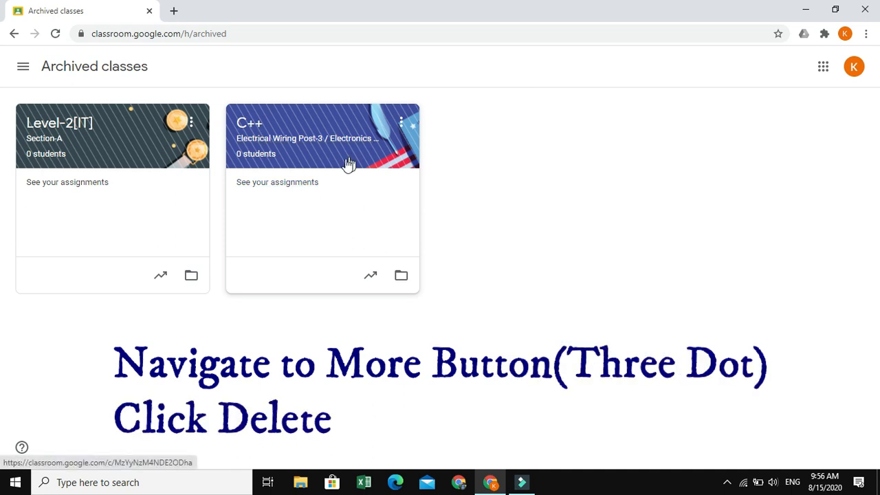
pyautogui.moveTo(191, 128)
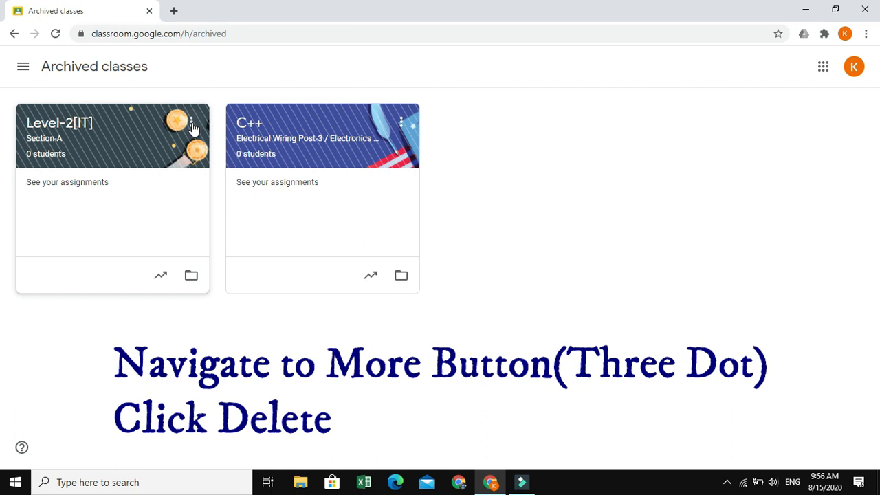
# Permanently delete the archived Level-2[IT] class
pyautogui.click(193, 127)
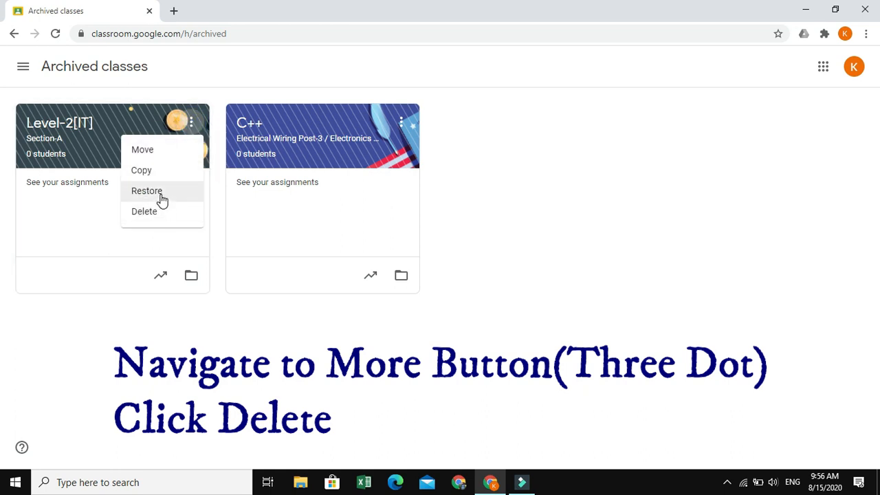
pyautogui.moveTo(142, 149)
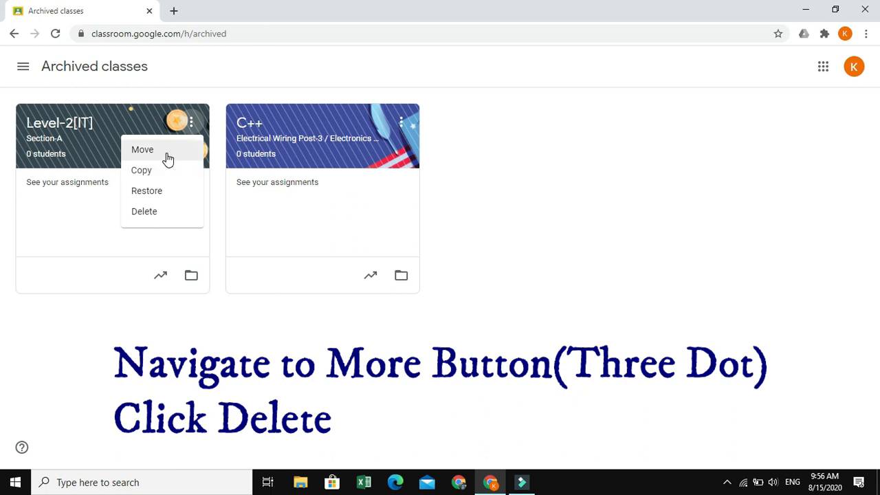
pyautogui.moveTo(144, 212)
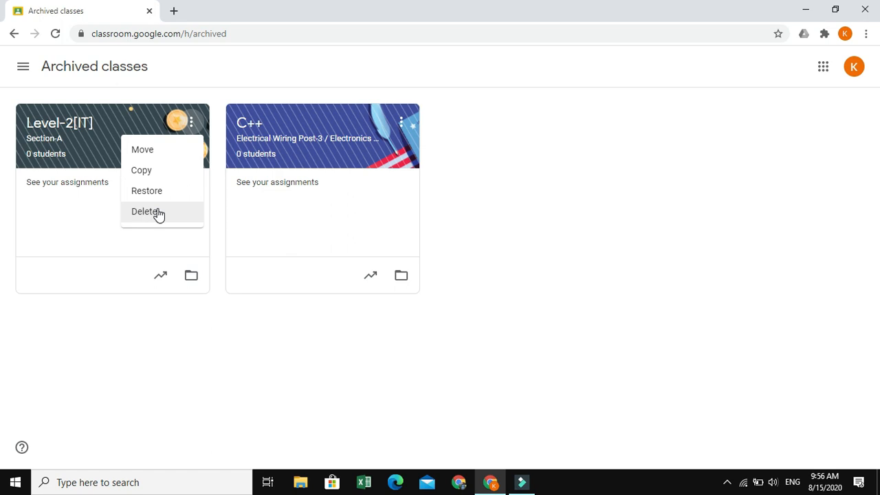
pyautogui.click(146, 211)
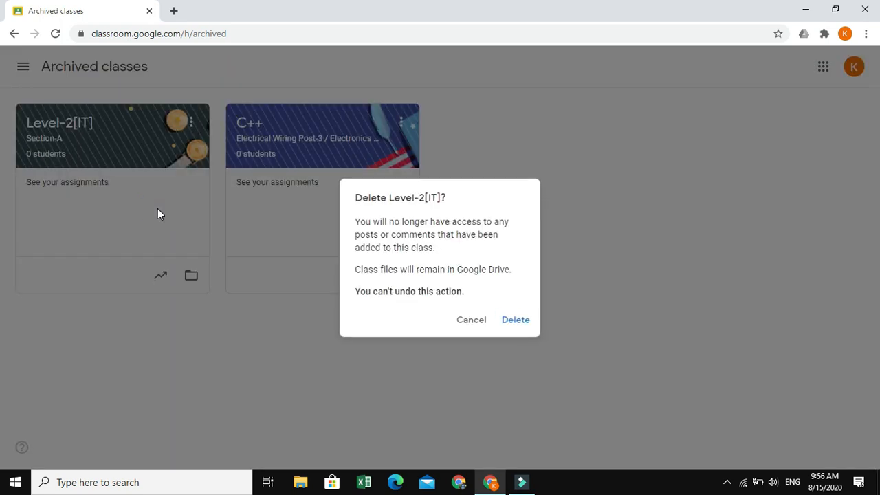
pyautogui.click(515, 320)
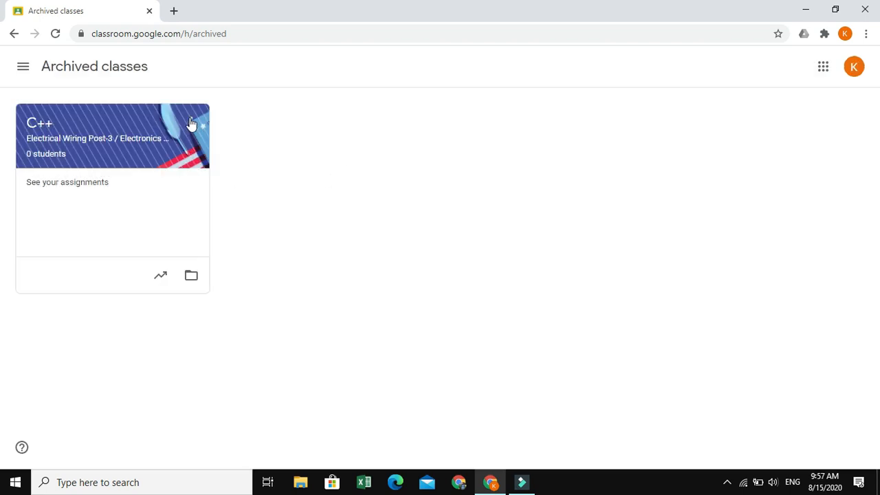
# Permanently delete the archived C++ class, leaving no archived classes
pyautogui.click(194, 122)
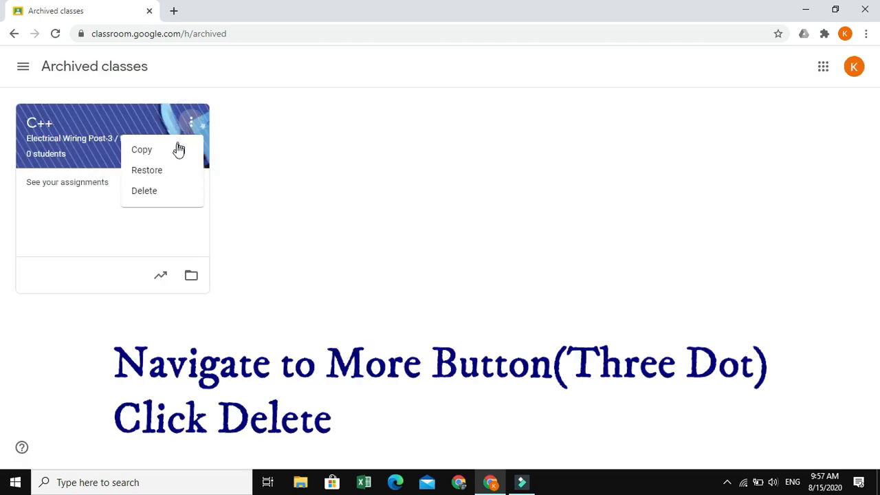
pyautogui.click(144, 191)
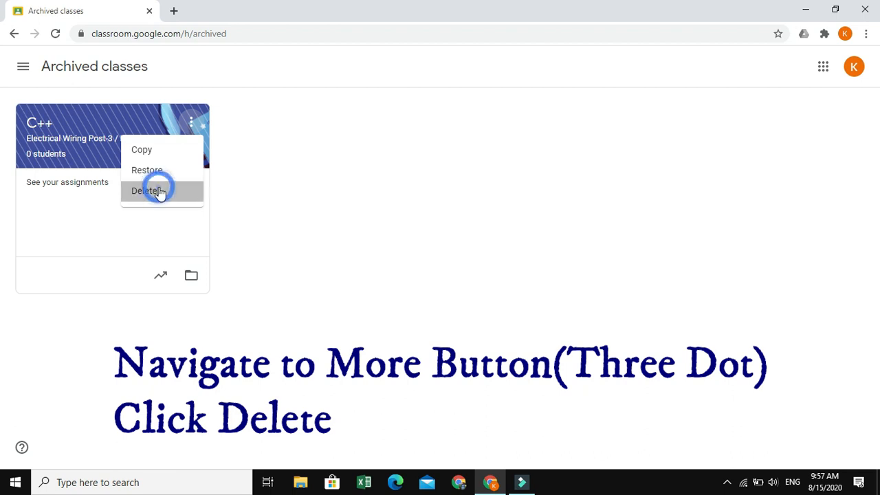
pyautogui.click(147, 191)
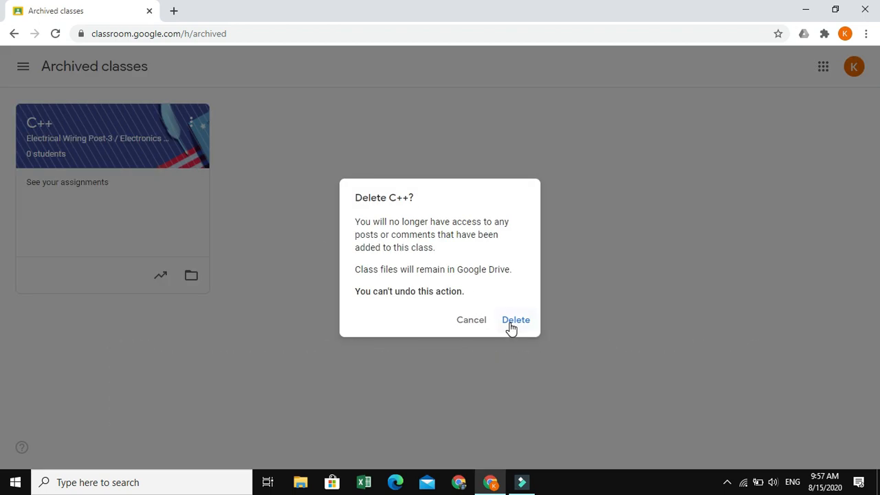
pyautogui.click(515, 320)
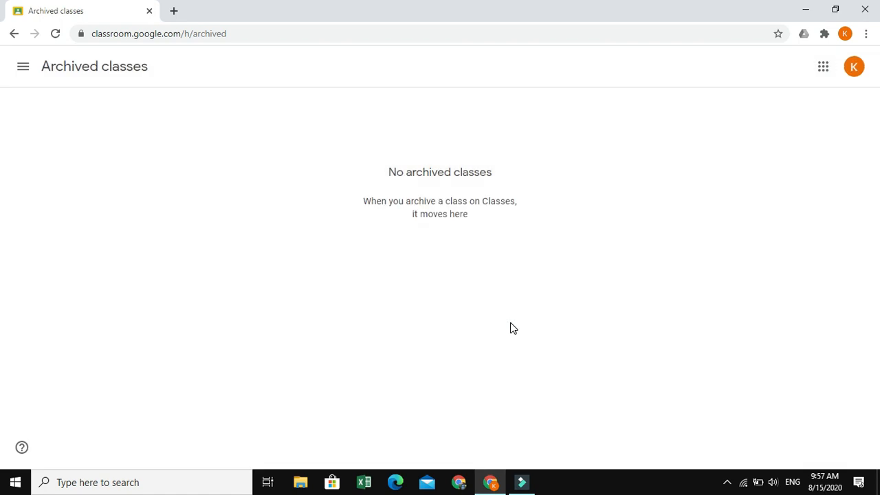
pyautogui.moveTo(23, 66)
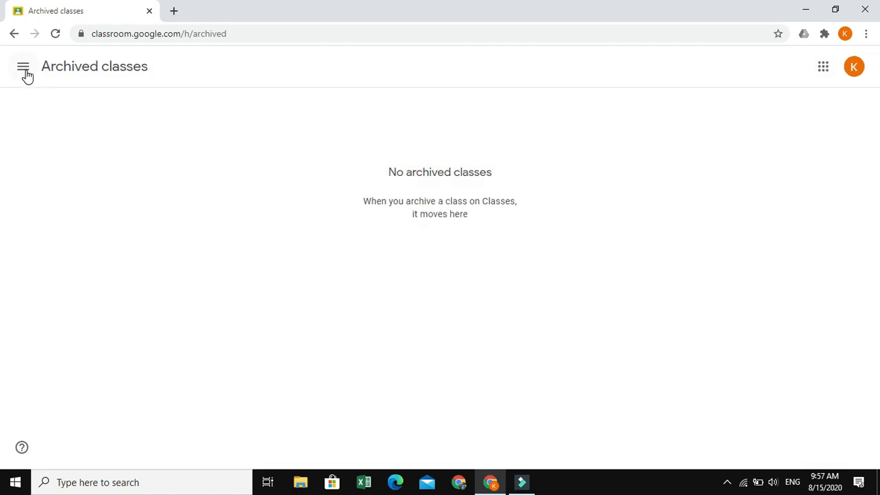
pyautogui.click(72, 67)
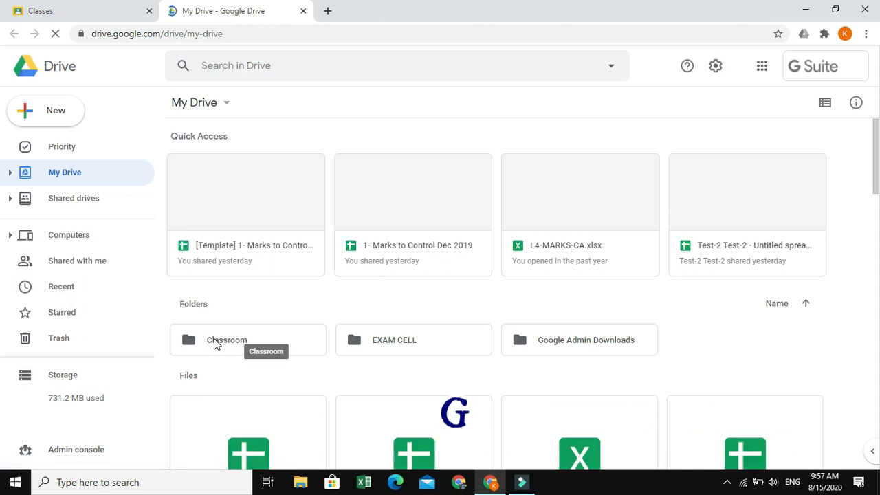
# Open the Classroom folder in My Drive to list the class folders
pyautogui.click(227, 340)
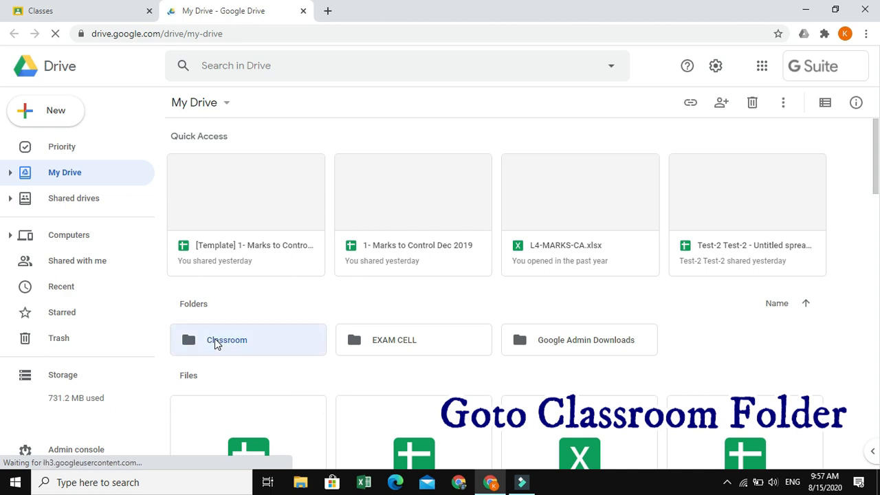
pyautogui.doubleClick(248, 340)
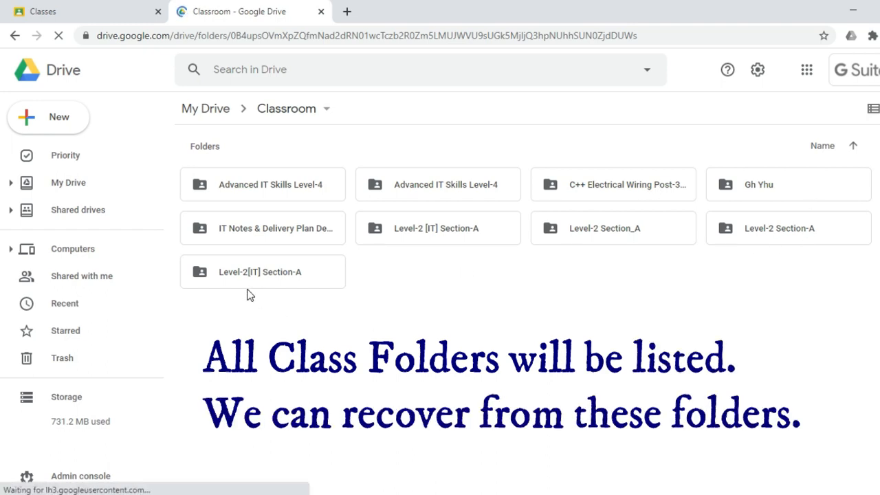
pyautogui.moveTo(244, 275)
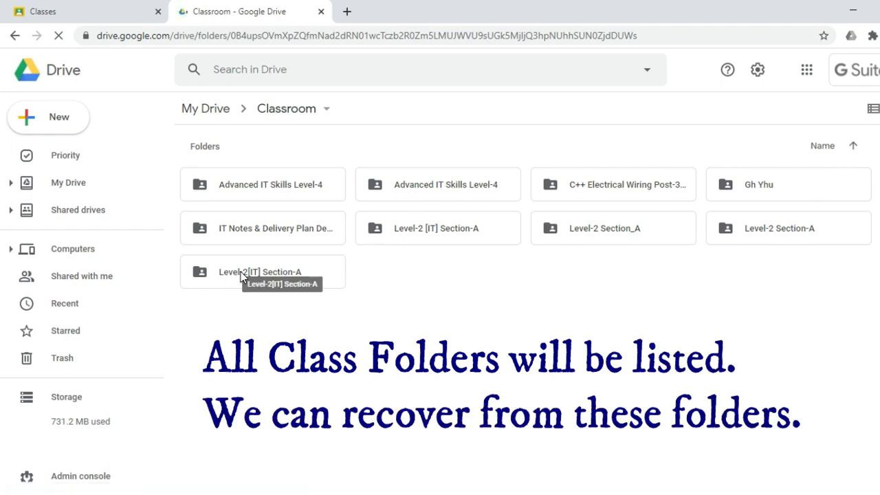